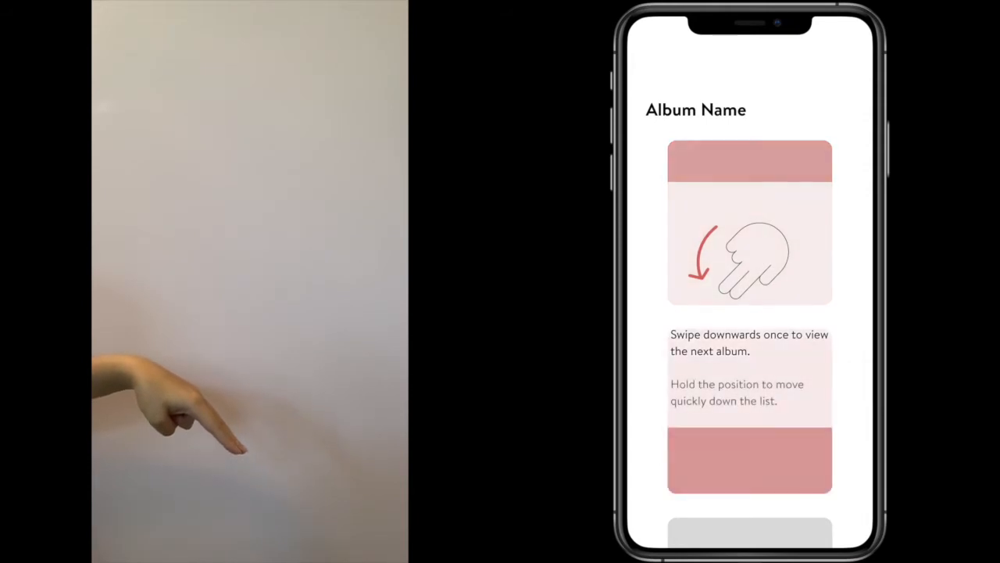
- Swipe down once to advance from the album tutorial to the next album's playing track
{"action": "scroll", "scroll_direction": "down", "scroll_amount": 3}
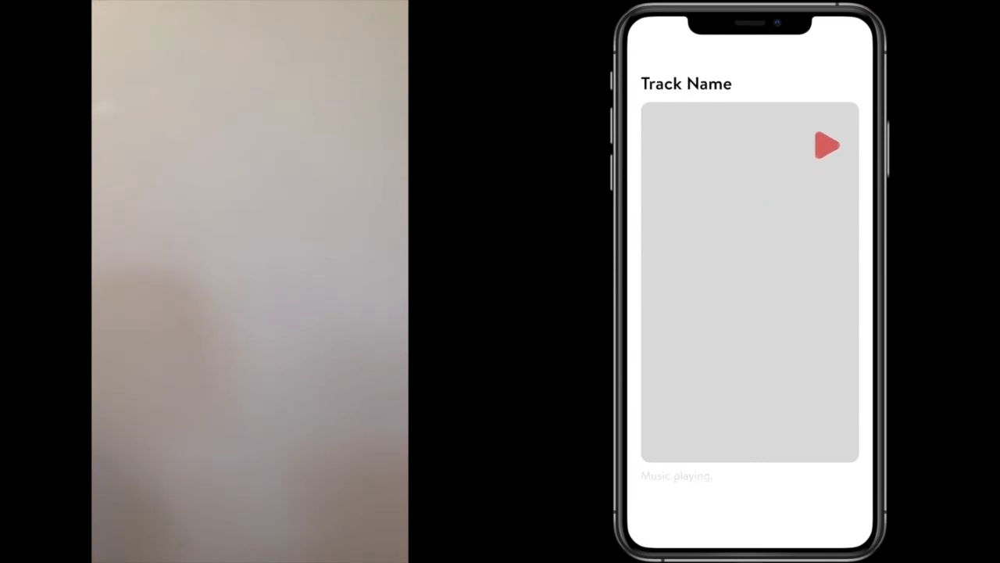
- Toggle playback of the current track so the music stops playing
{"action": "left_click", "coordinate": [826, 145]}
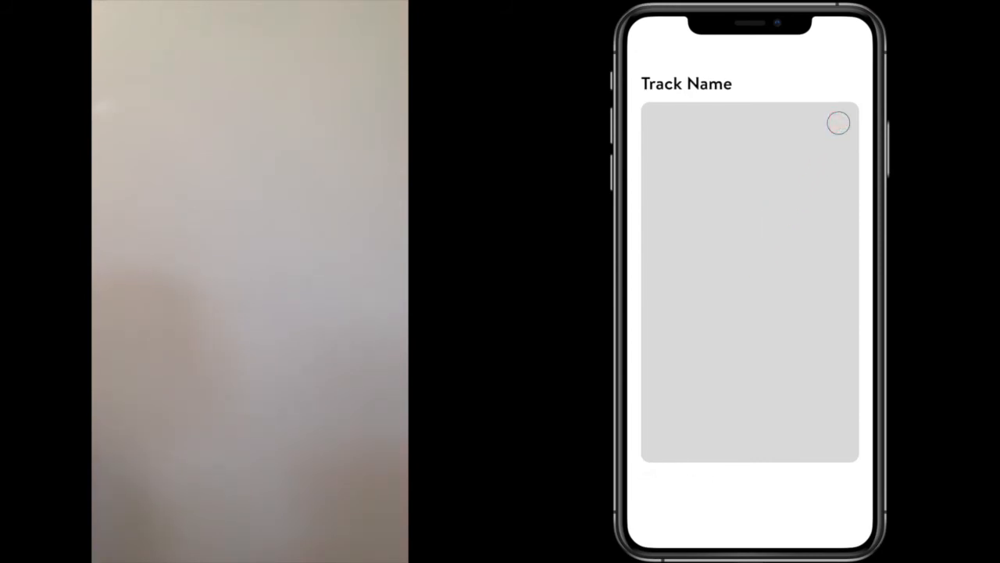